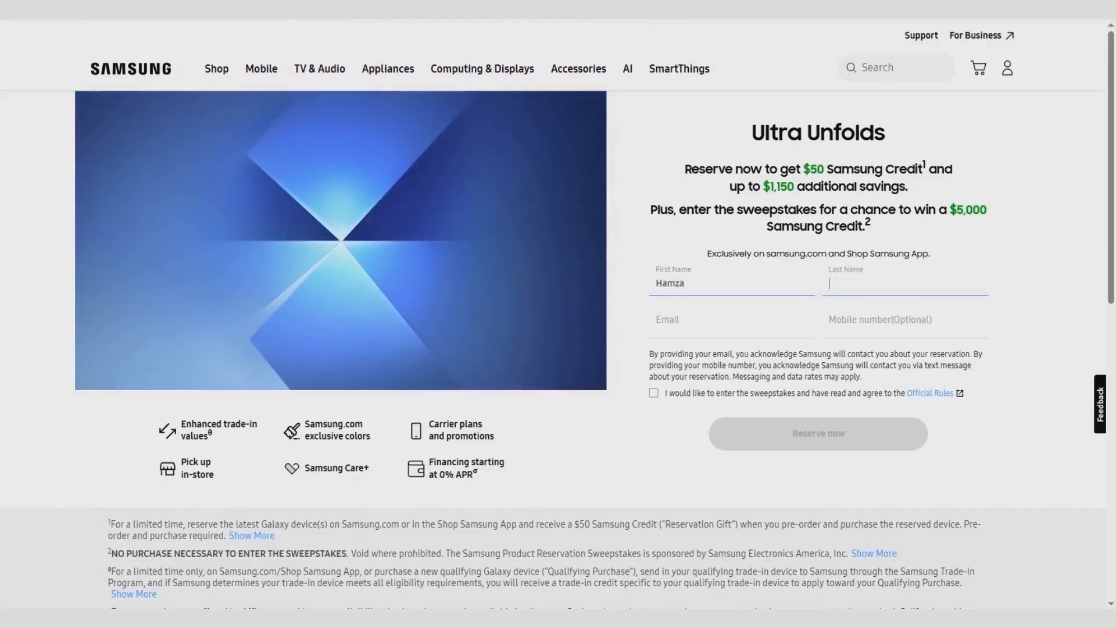
text(Abbasi)
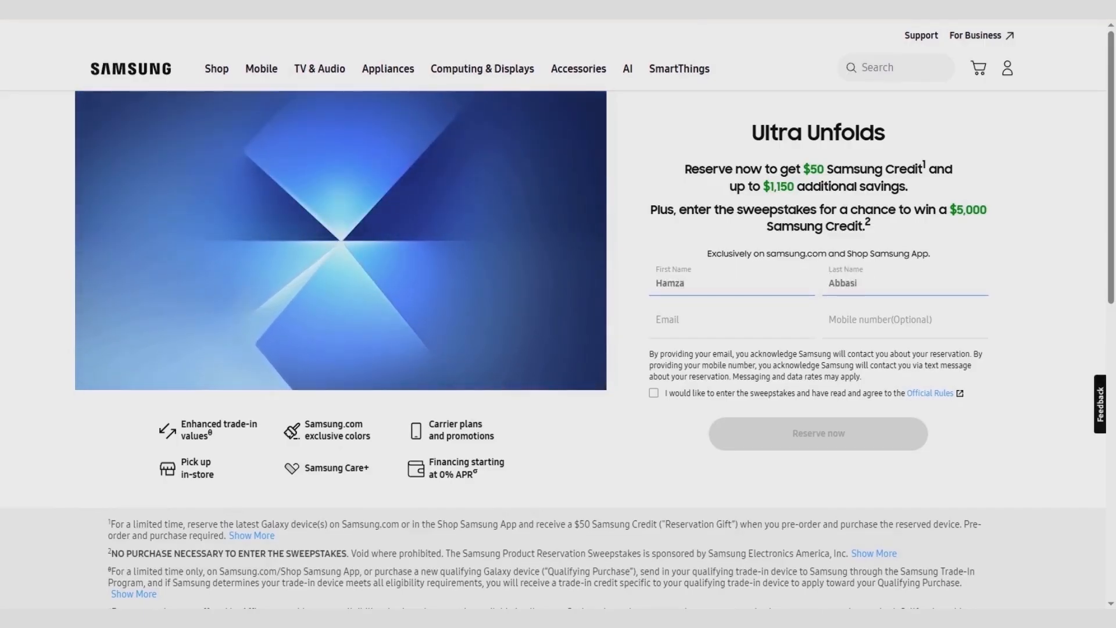
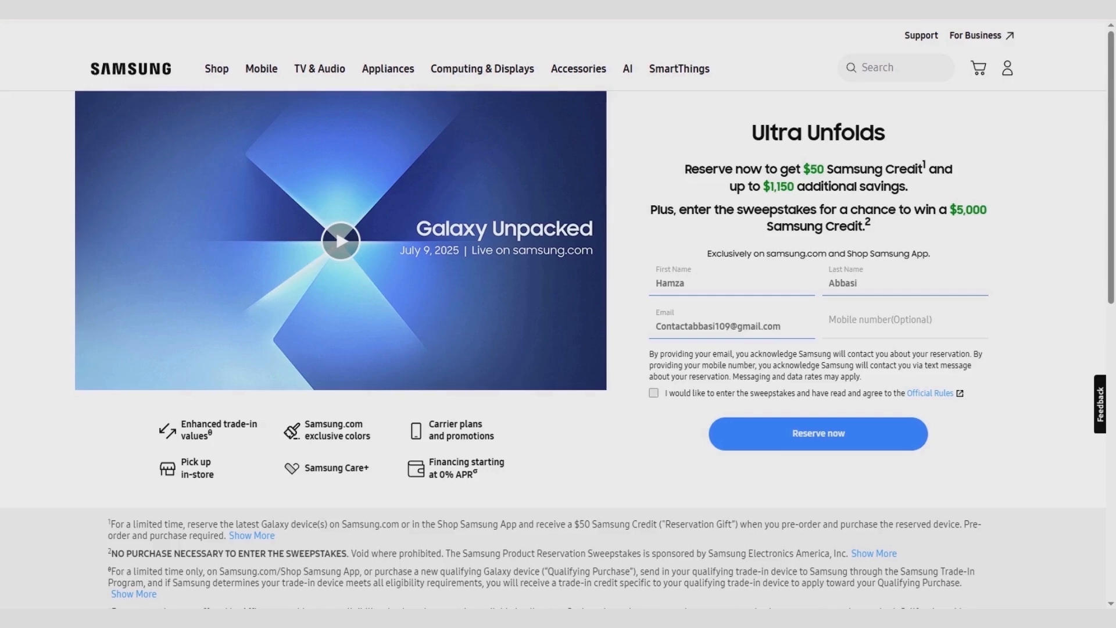
click(654, 393)
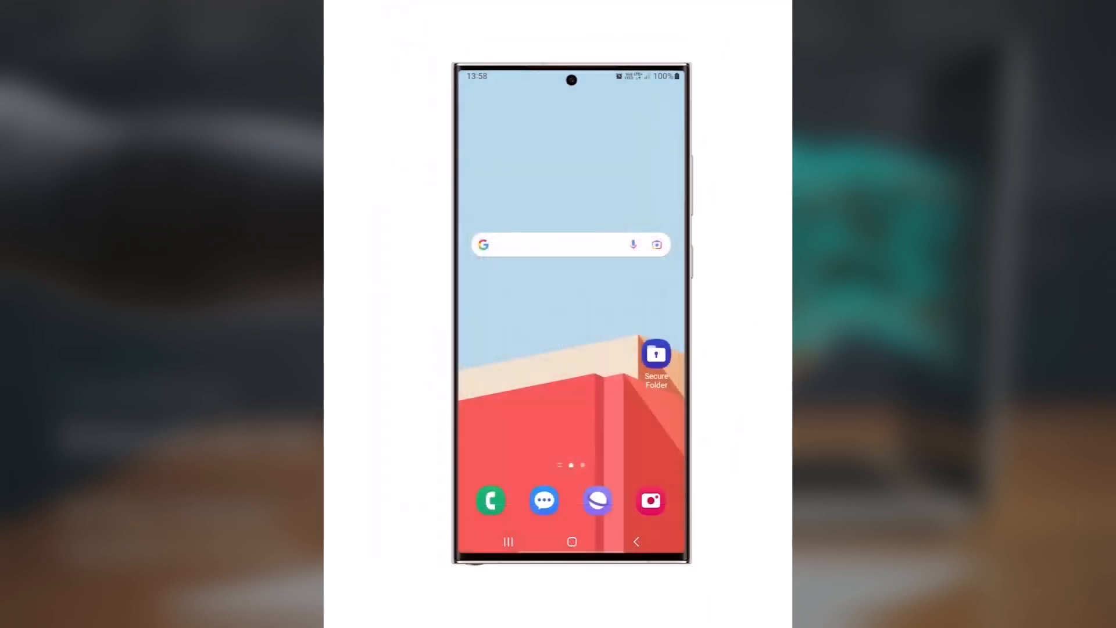
- Launch Secure Folder from the phone's home screen to reach the unlock pattern prompt
click(656, 354)
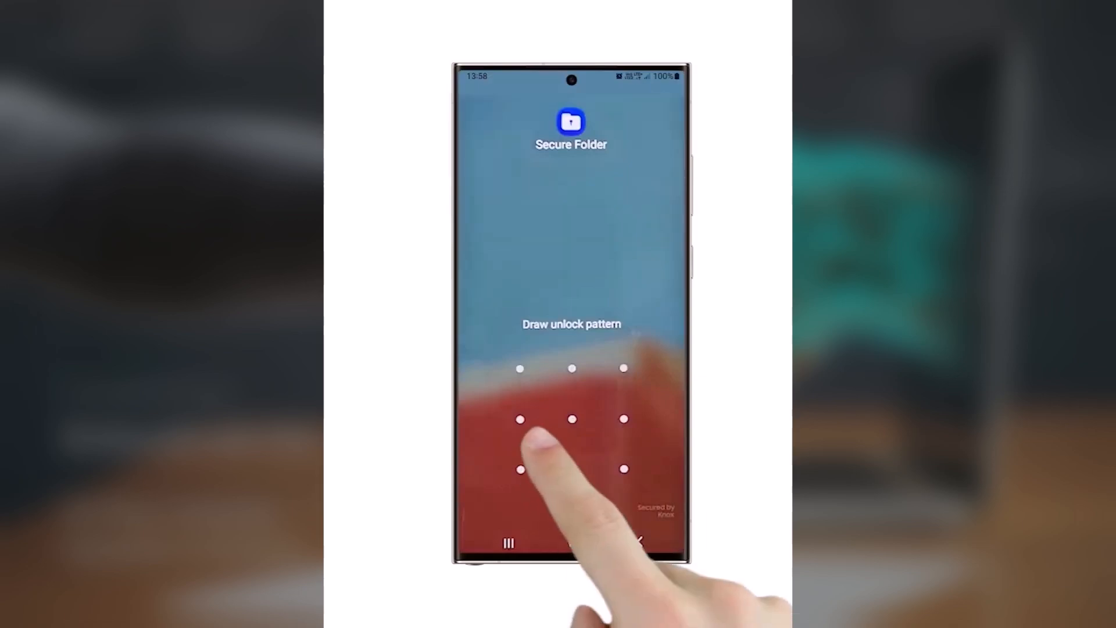